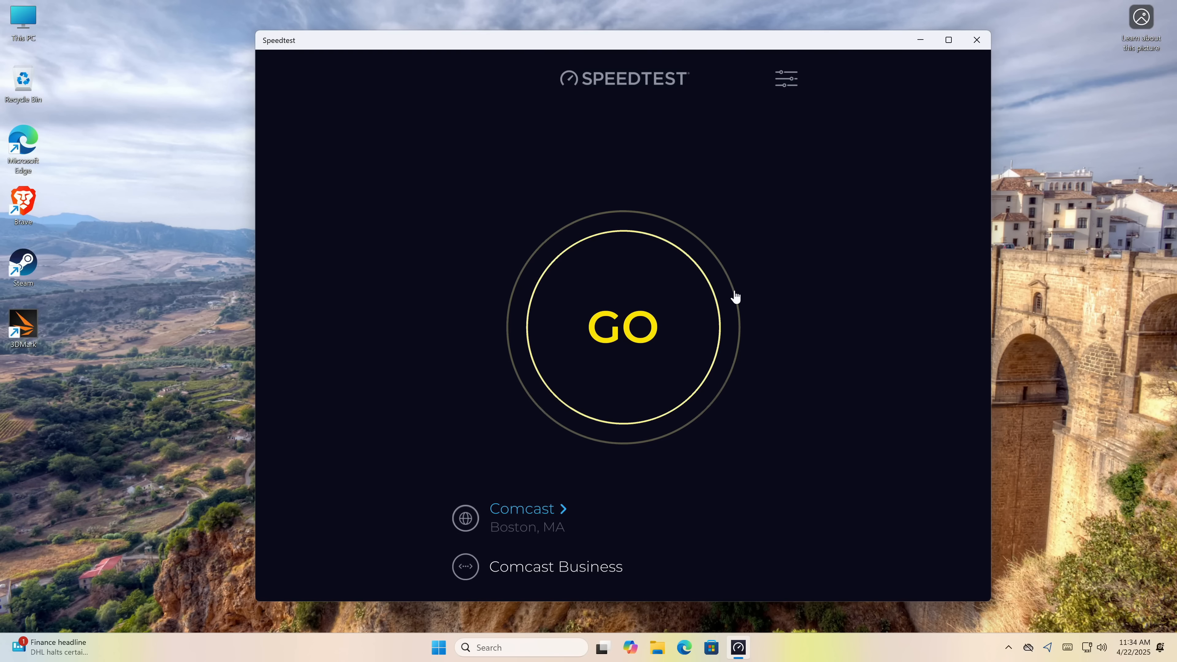
Step: Run the speed test (about 6 ms ping, 2369.28 Mbps download) and return to the start screen
left_click(621, 327)
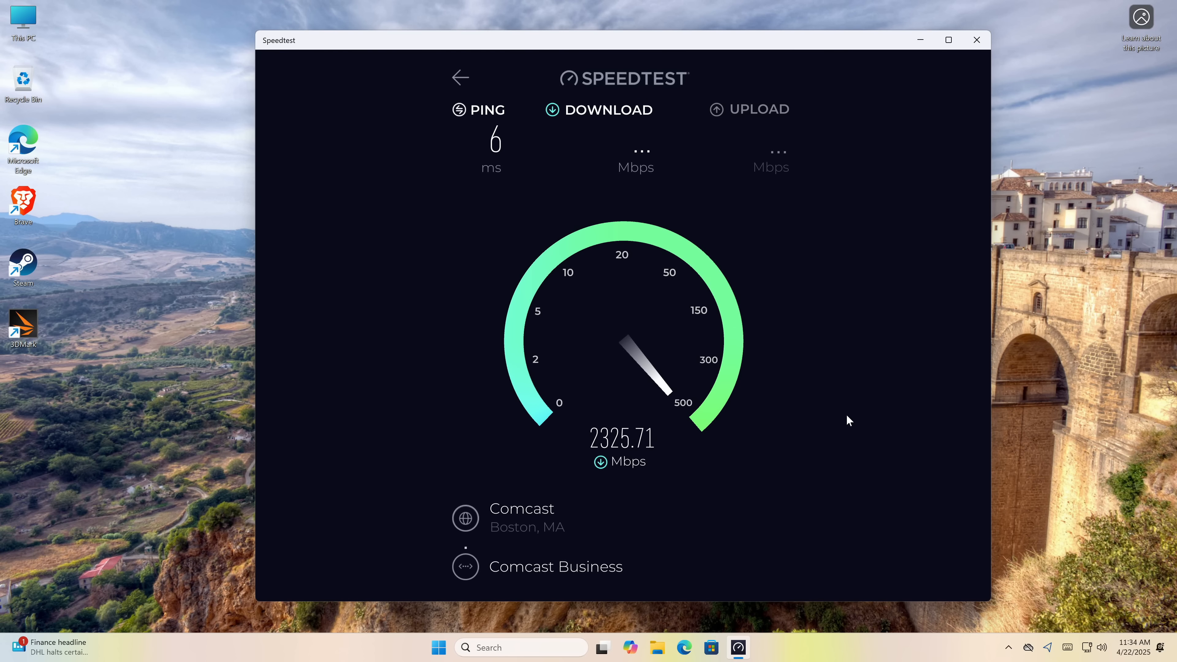
mouse_move(848, 425)
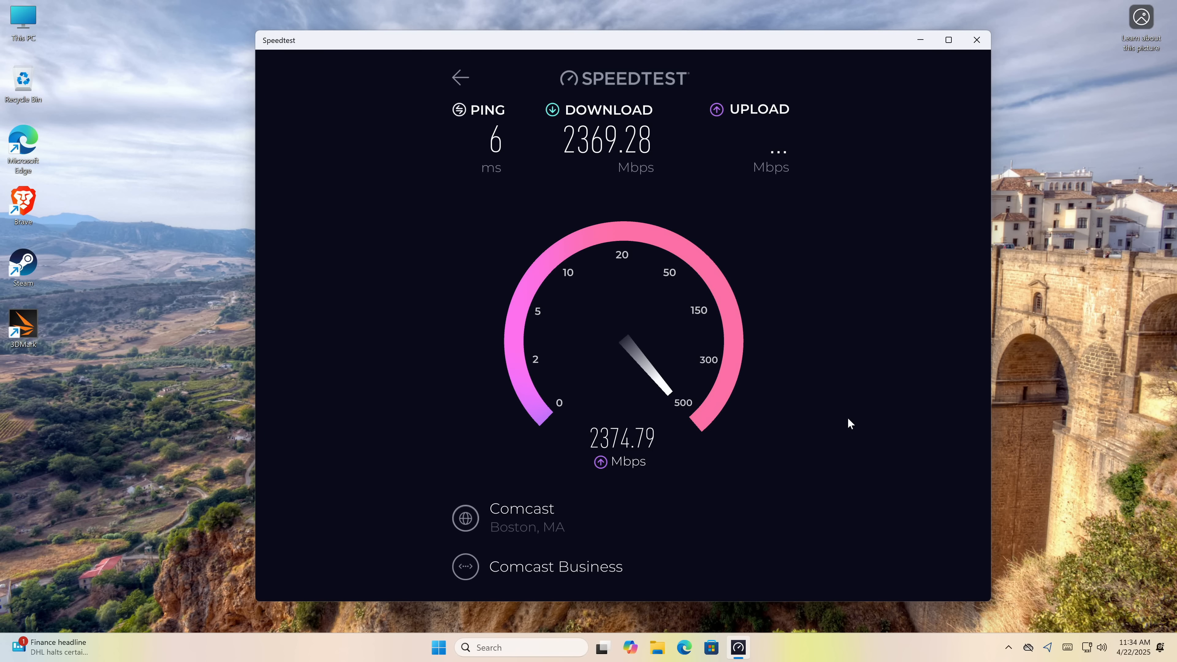
left_click(460, 77)
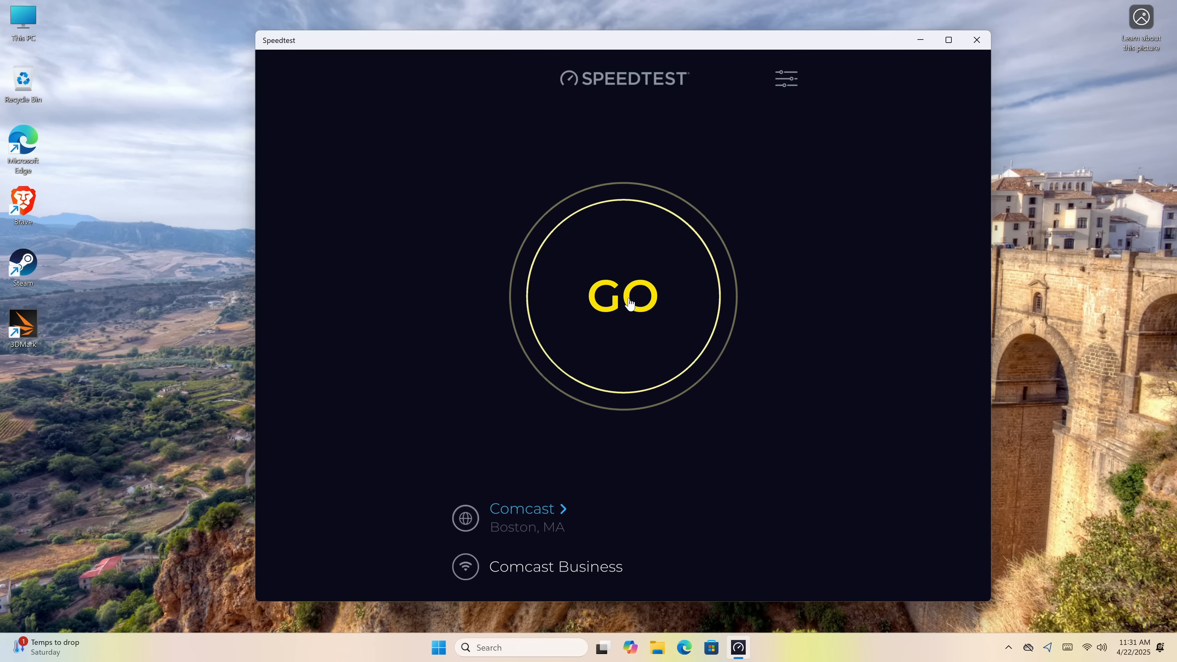
left_click(630, 307)
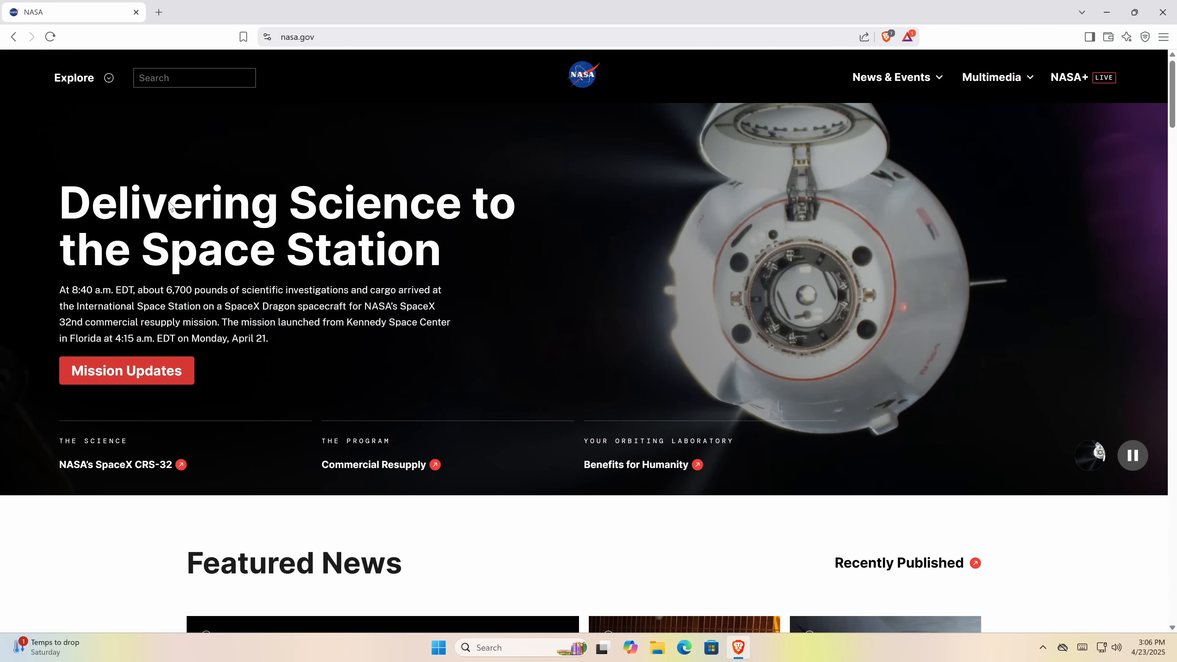
Step: Browse the NASA blog and go into the space station mission updates
scroll("down", 3)
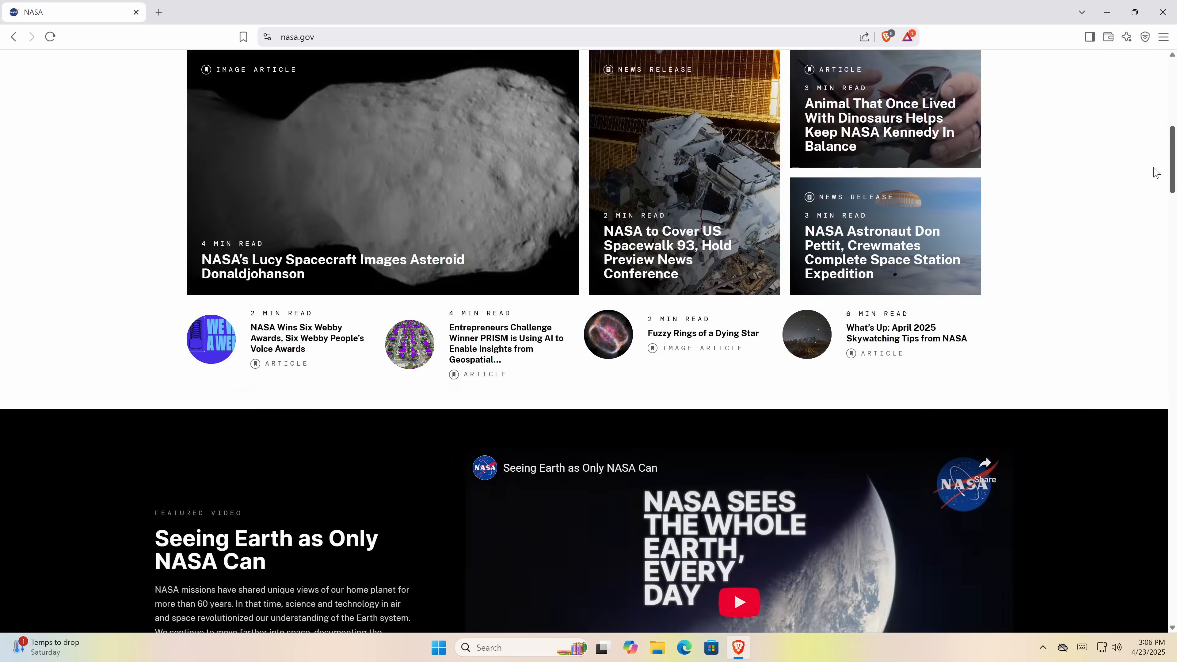
scroll("up", 3)
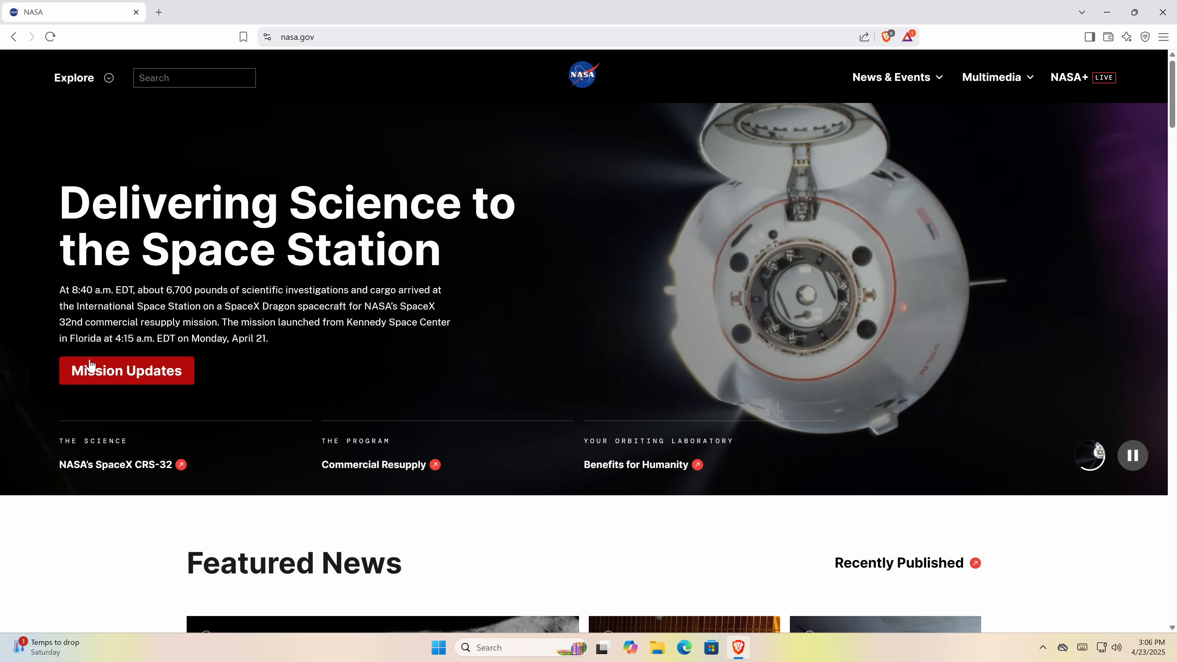
left_click(127, 371)
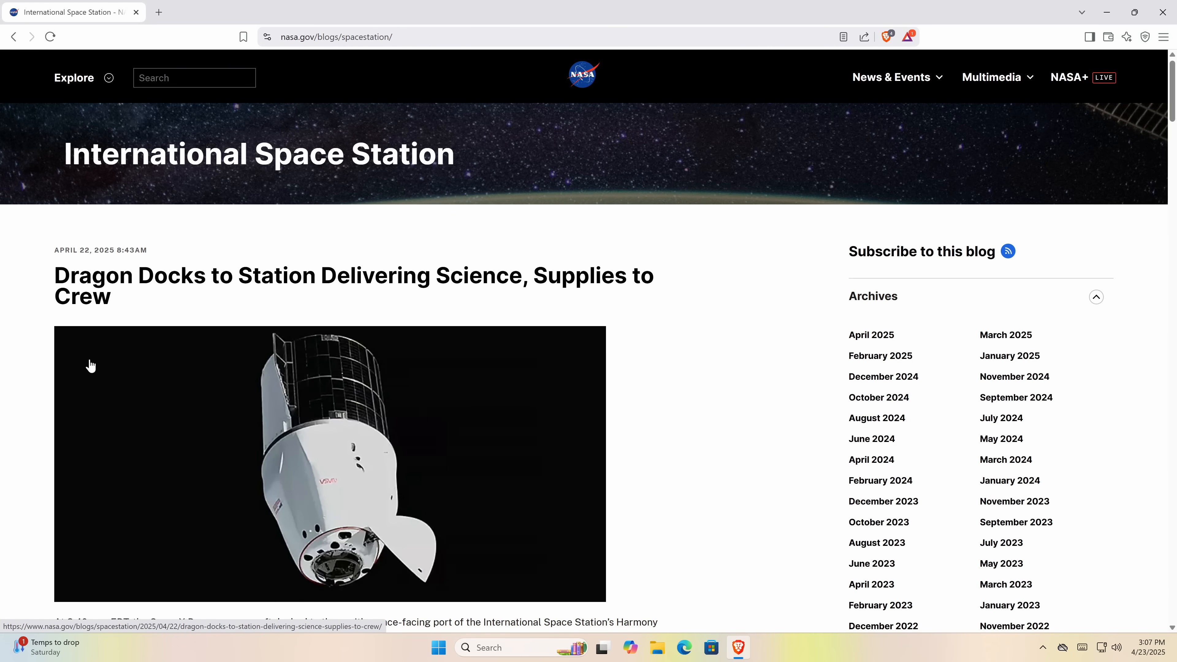
mouse_move(1089, 76)
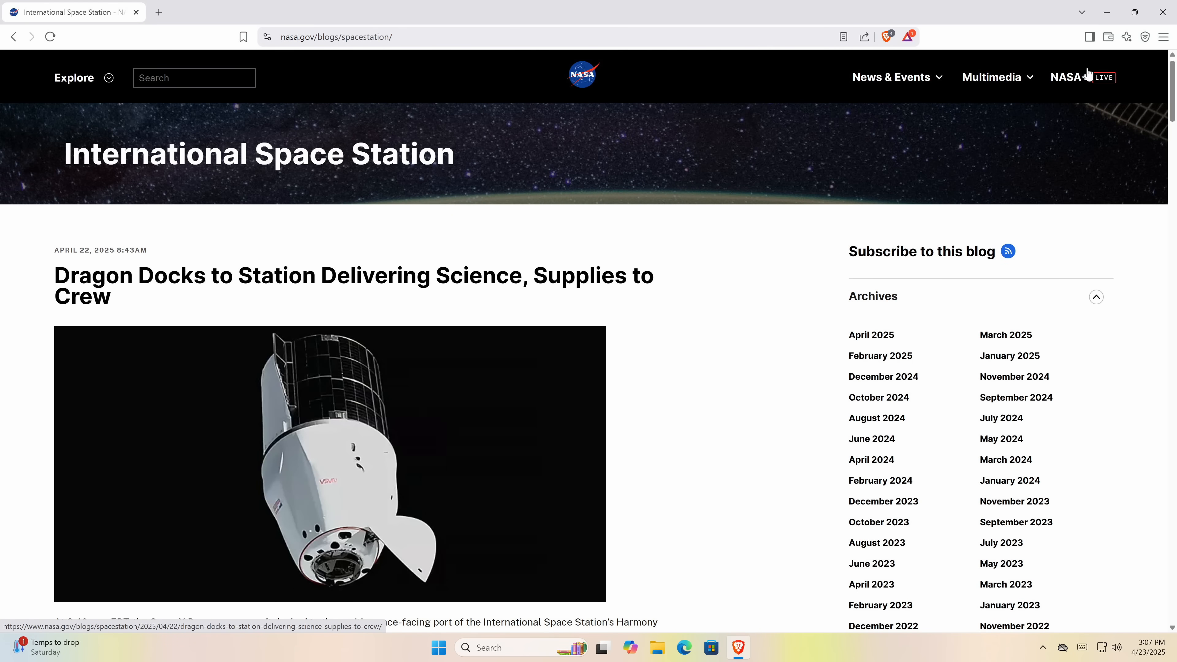
scroll("down", 3)
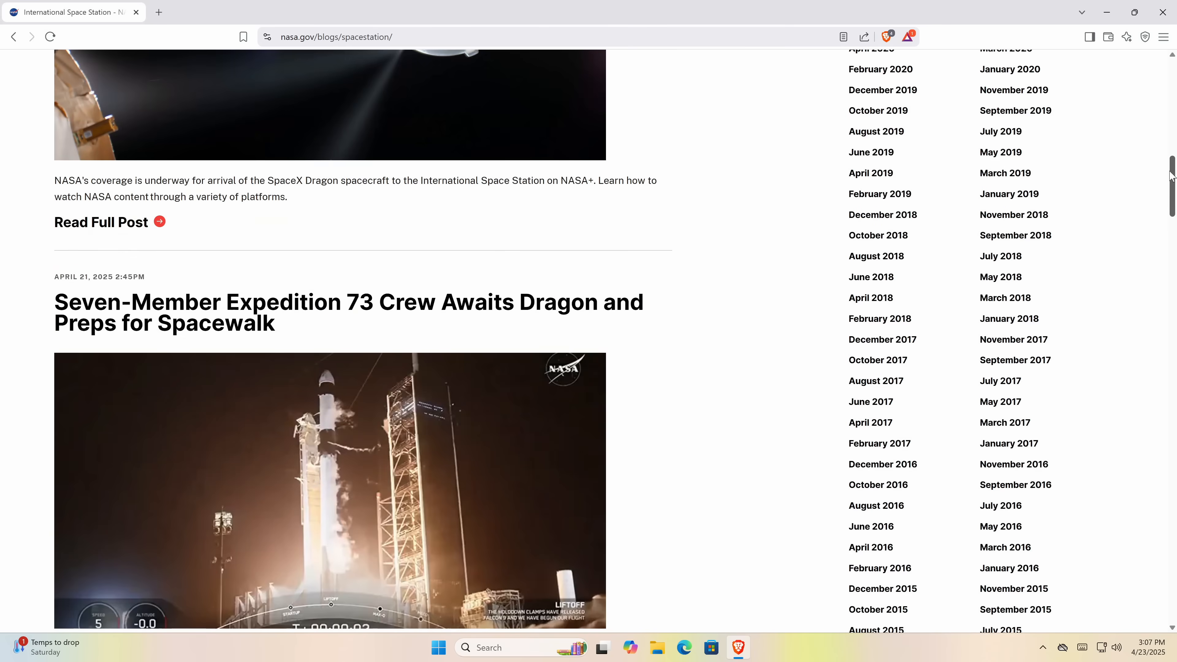
Step: Read through the Expedition 73 crew article down to More from International Space Station
left_click(329, 300)
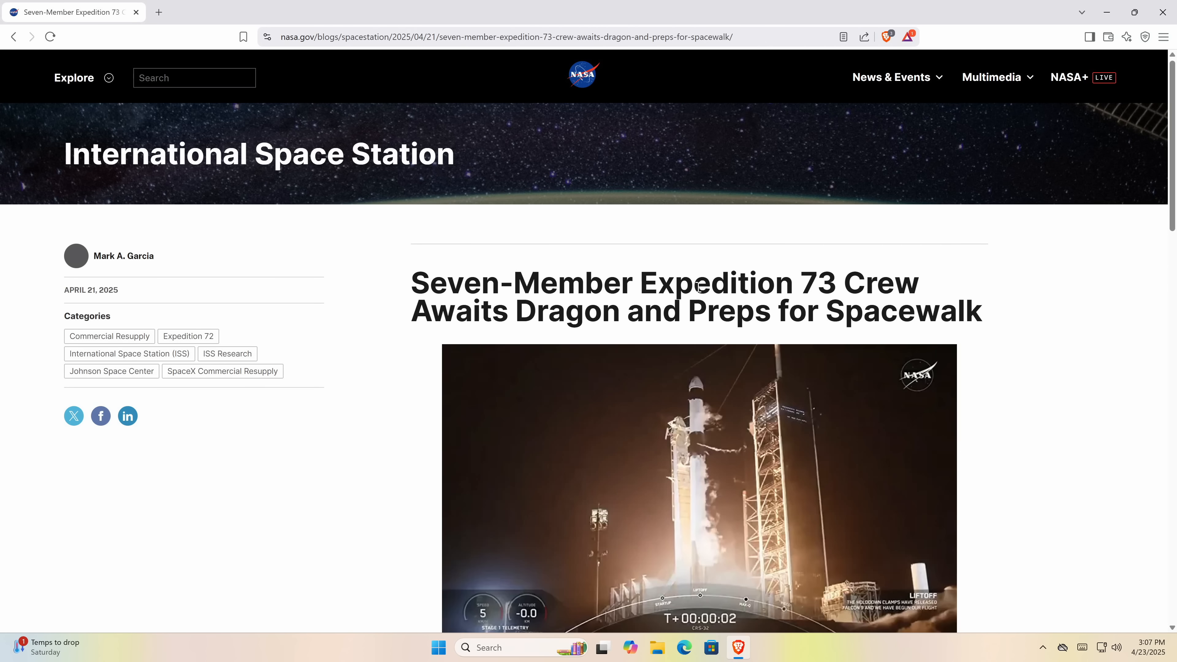
scroll("down", 3)
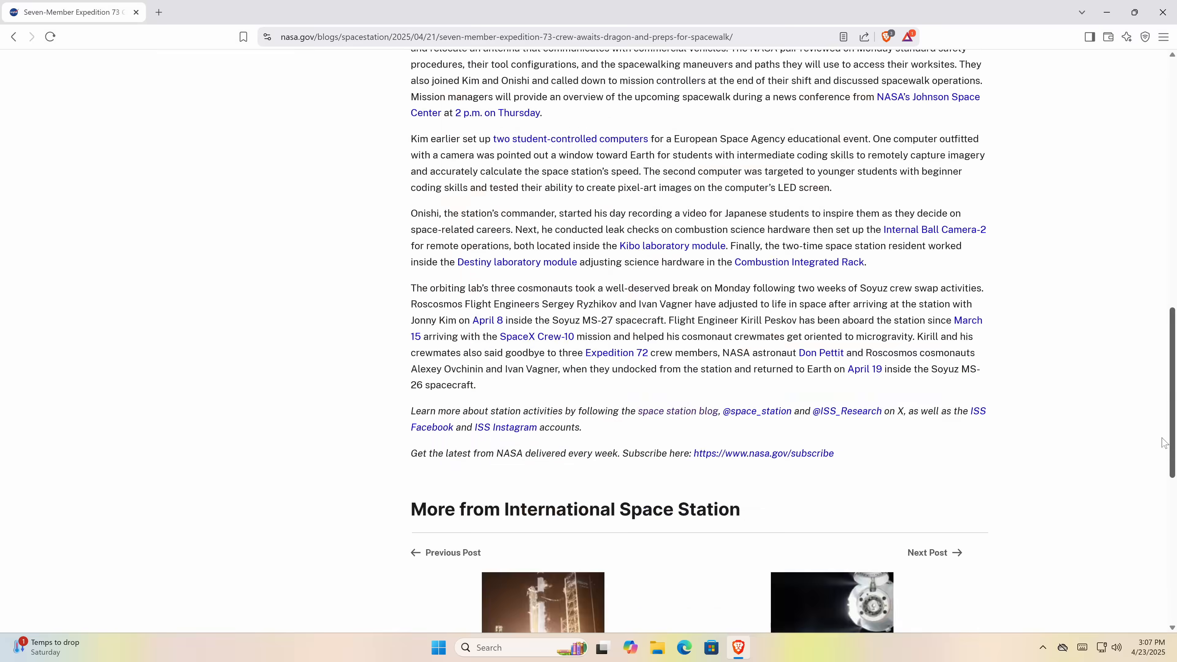
scroll("up", 3)
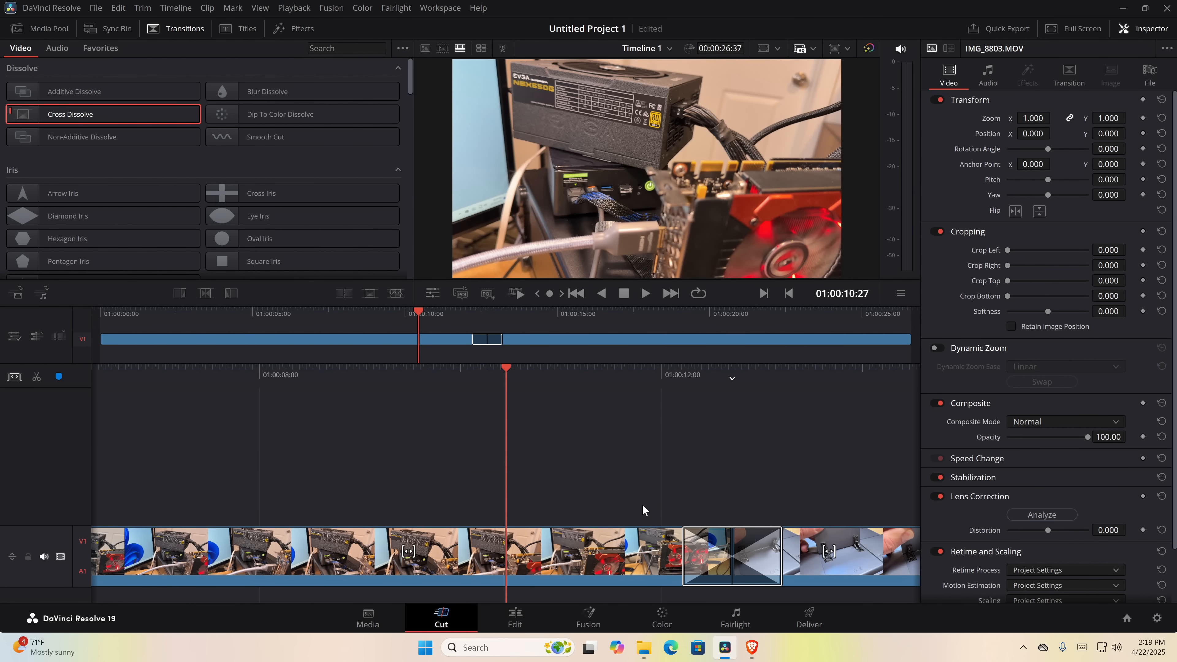
Step: Apply the Cross Iris transition at the edit between the graphics-card and hinge close-up clips
left_click(646, 293)
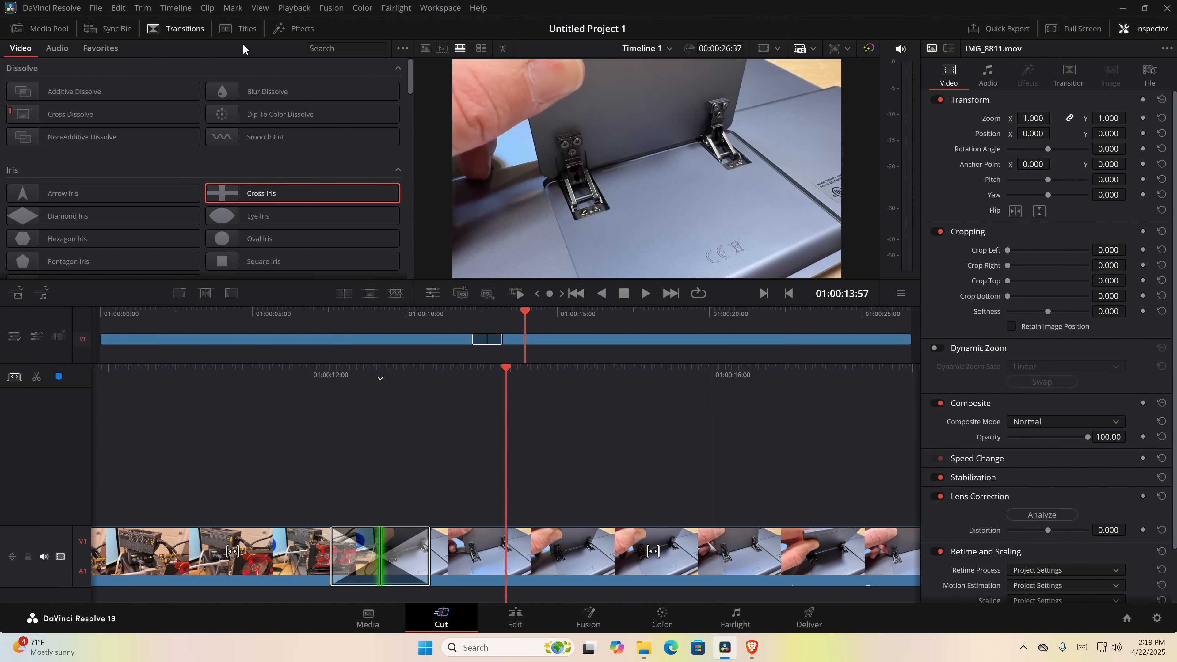
Step: Show the Effects library on the Cut page and browse the video effects list
left_click(304, 28)
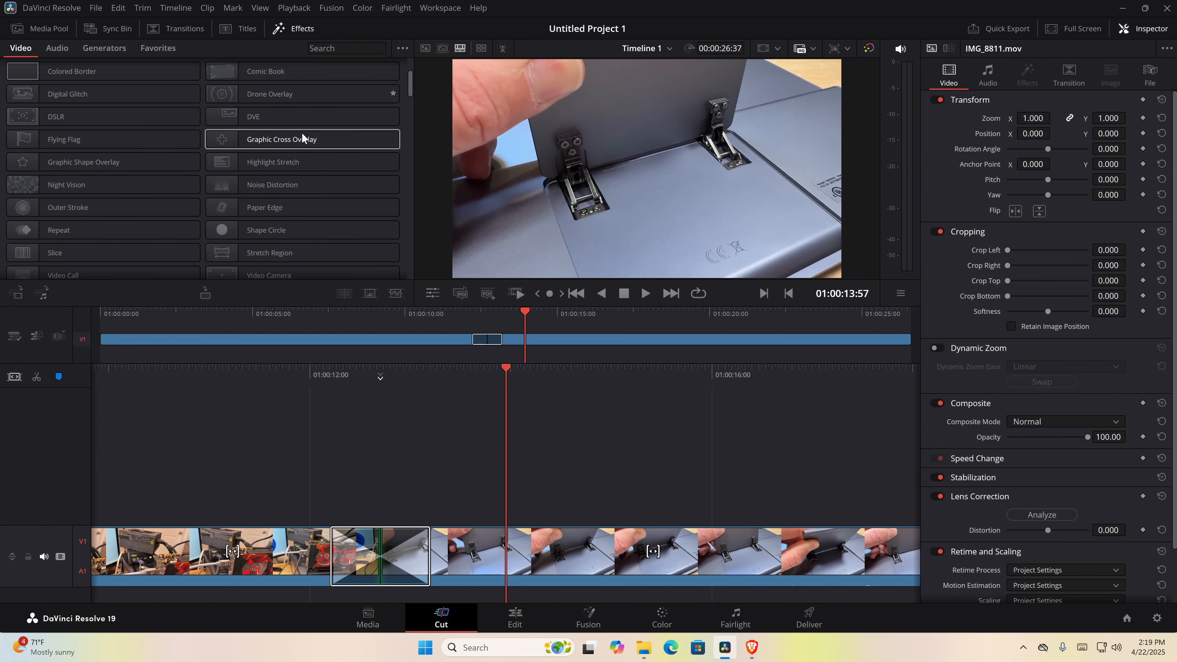
scroll("down", 3)
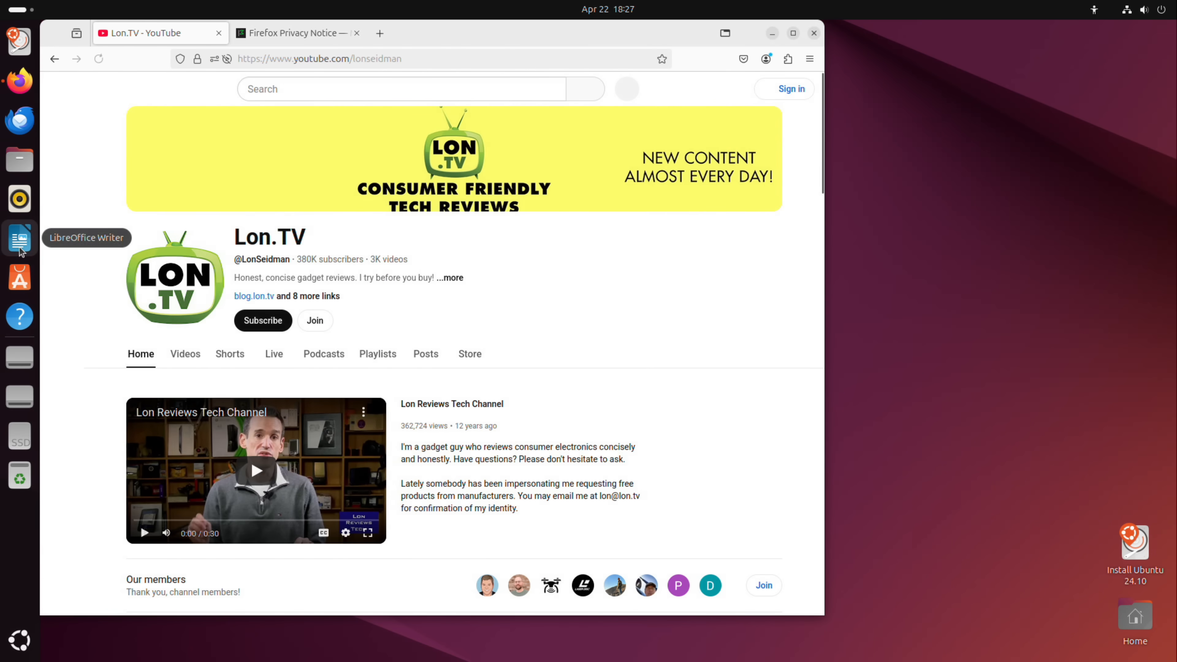
Step: Launch LibreOffice Writer from the Ubuntu dock
left_click(20, 239)
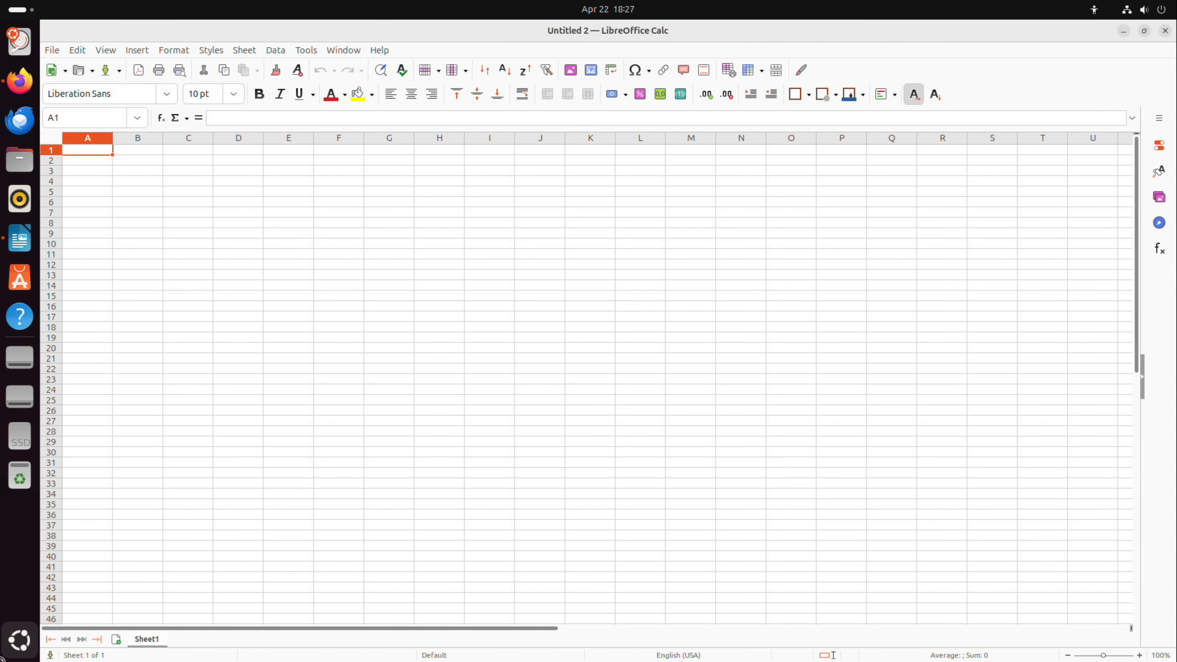
mouse_move(493, 218)
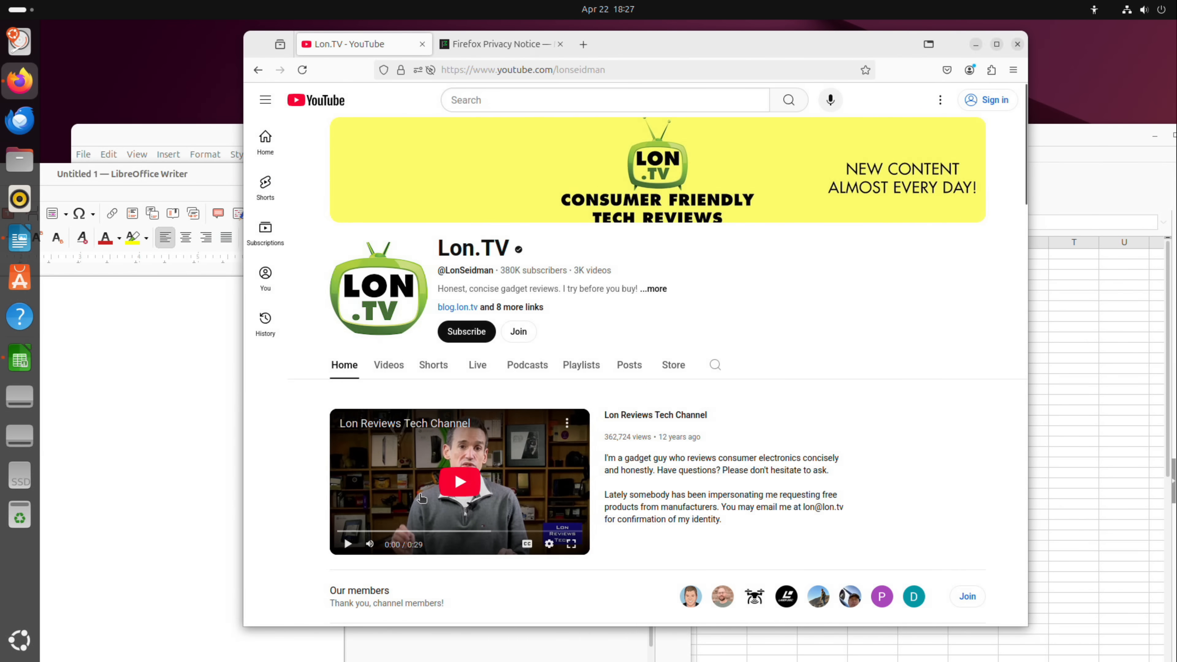
Step: Play the Lon Reviews Tech Channel video and raise the system volume from GNOME quick settings
left_click(460, 482)
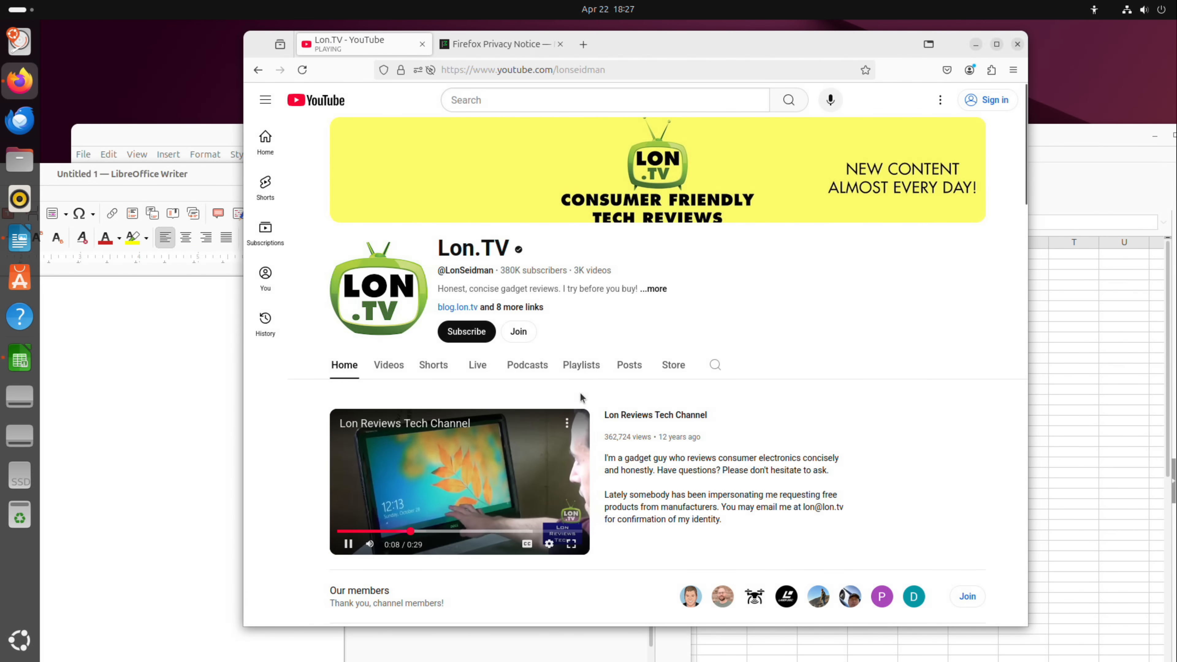
left_click(1144, 10)
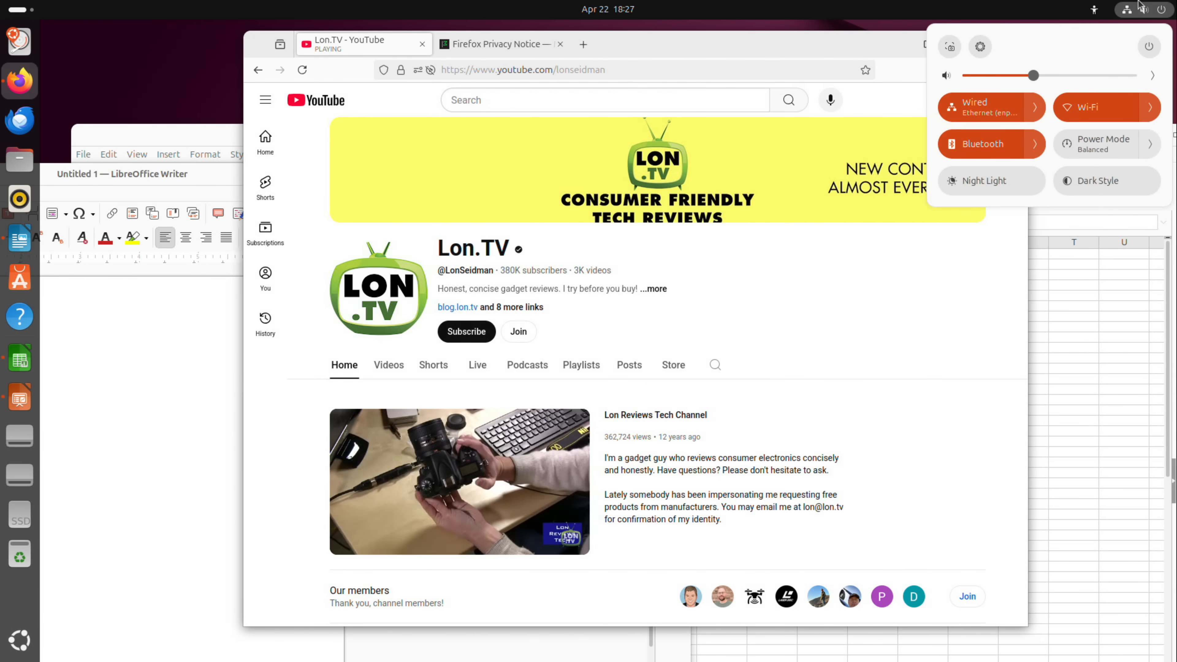
left_click_drag(1033, 75, 1092, 74)
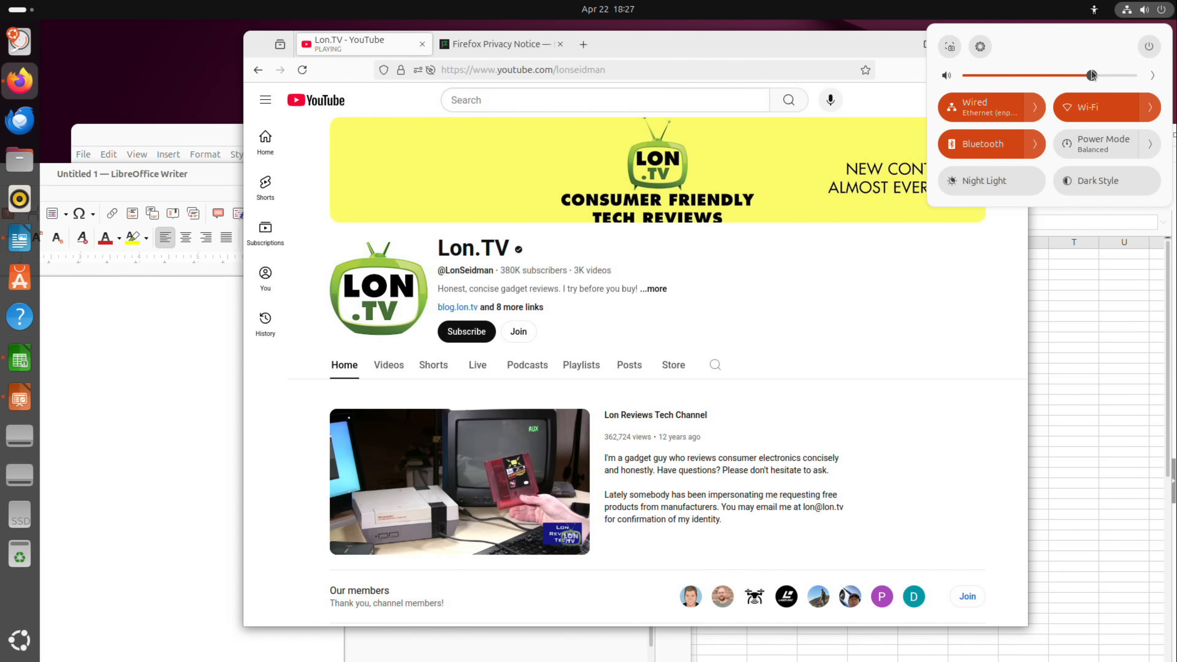